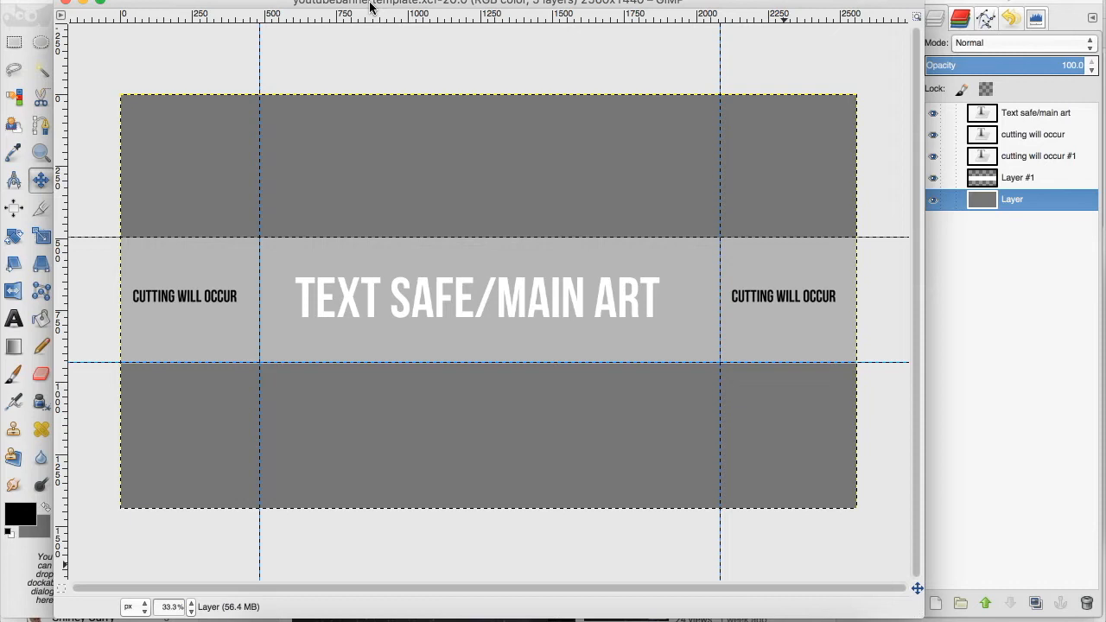
pyautogui.moveTo(631, 287)
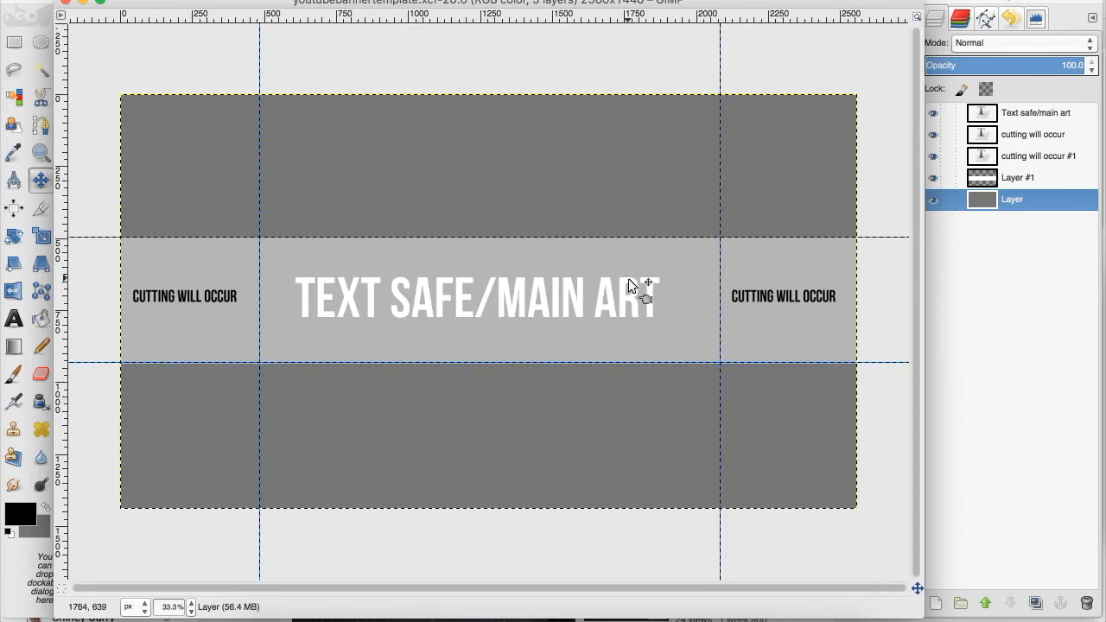
pyautogui.moveTo(748, 281)
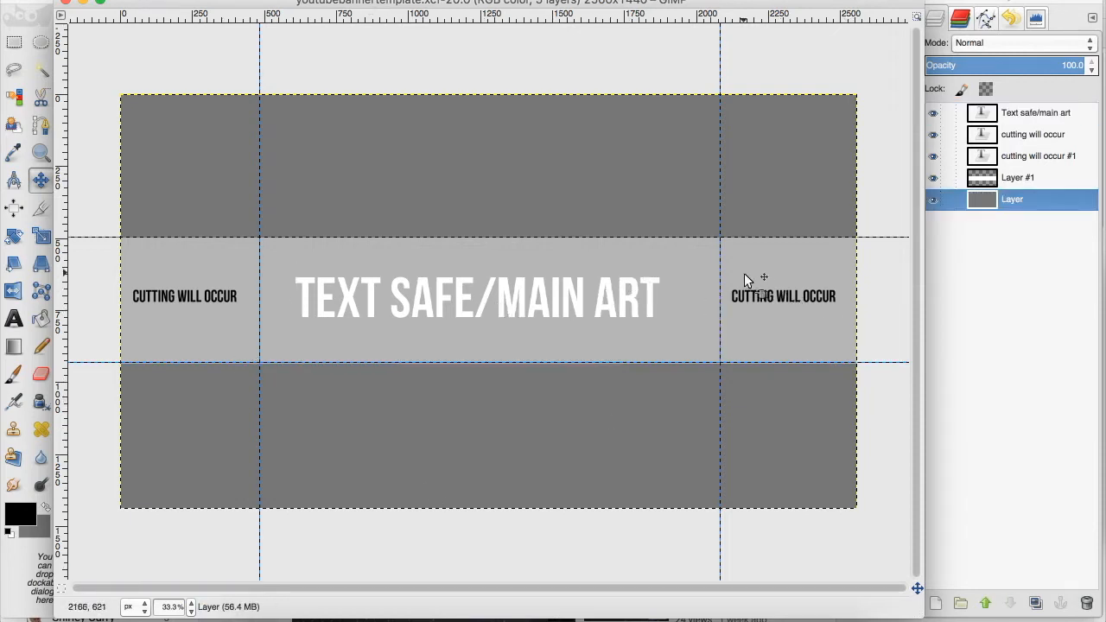
pyautogui.moveTo(893, 308)
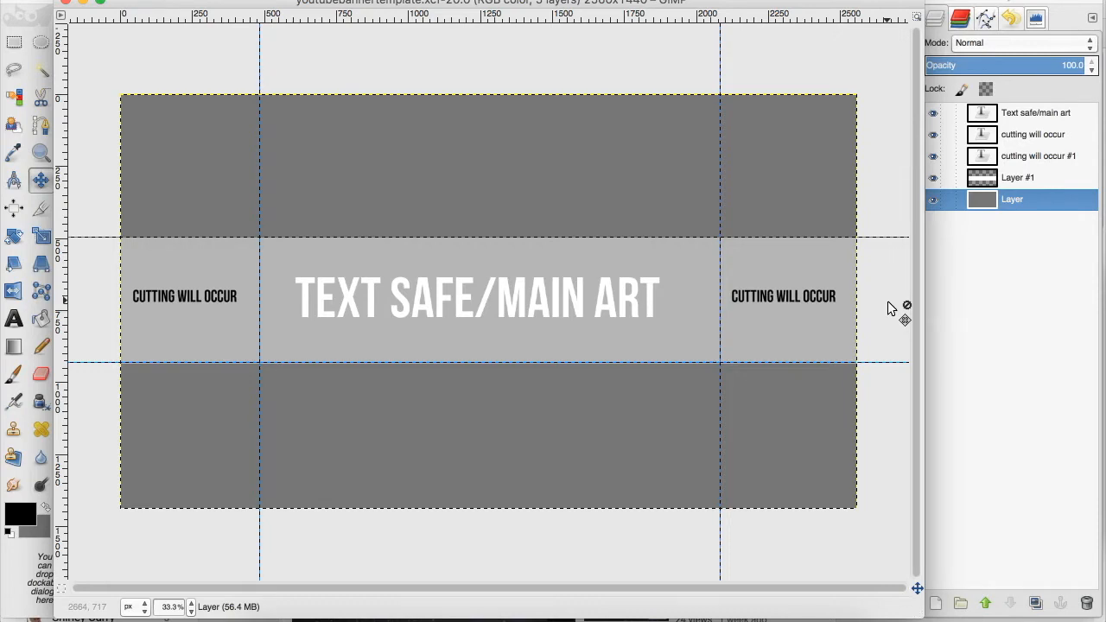
pyautogui.moveTo(389, 90)
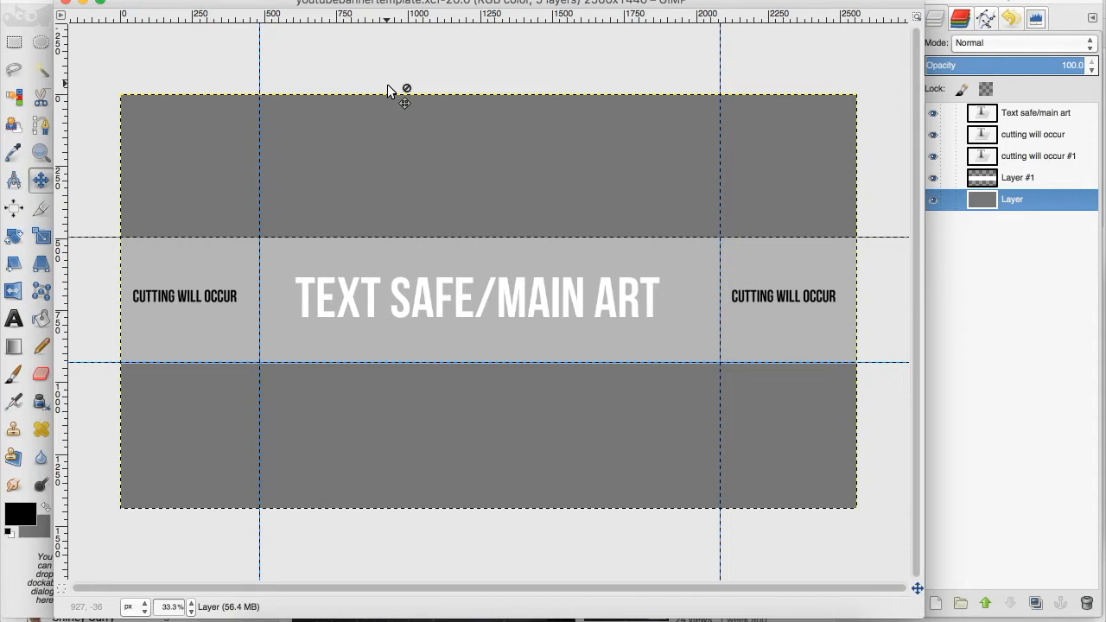
pyautogui.moveTo(445, 32)
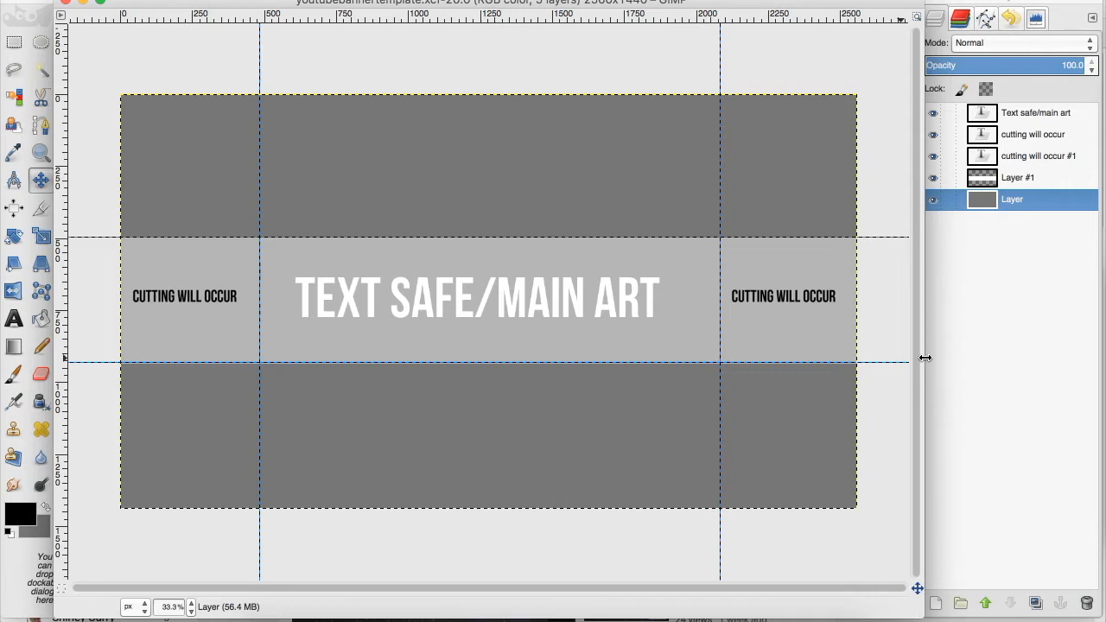
pyautogui.moveTo(525, 220)
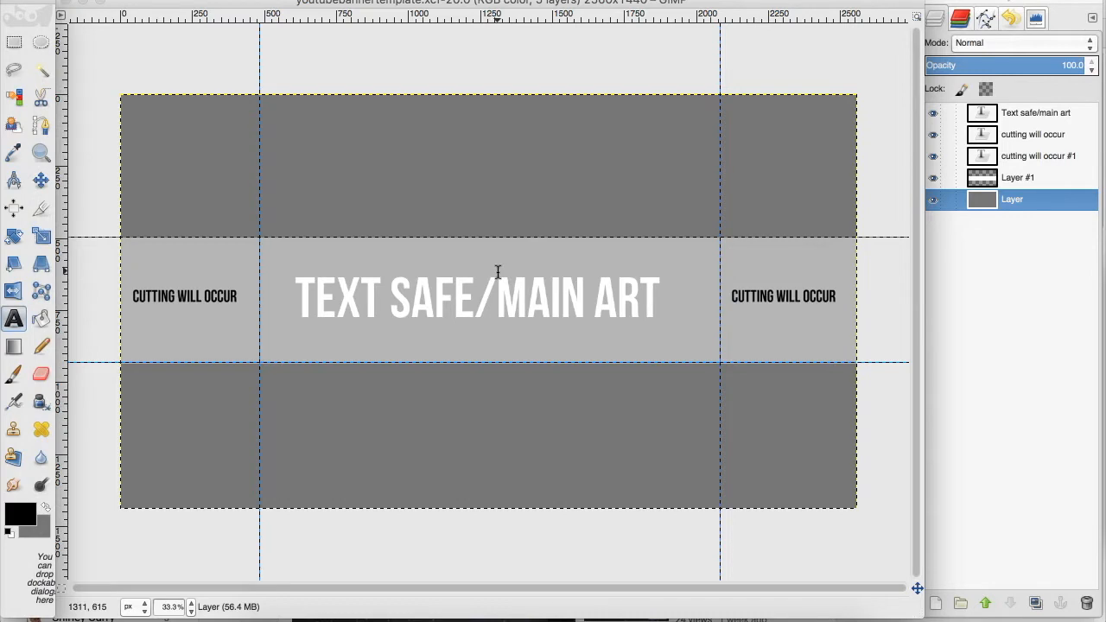
pyautogui.moveTo(298, 292)
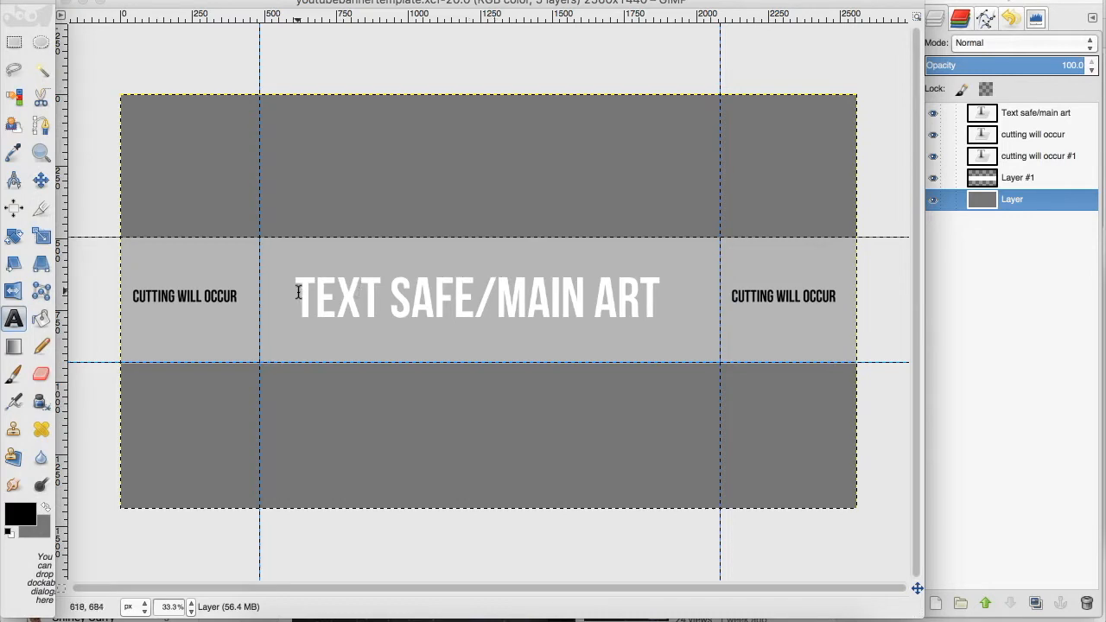
pyautogui.moveTo(533, 338)
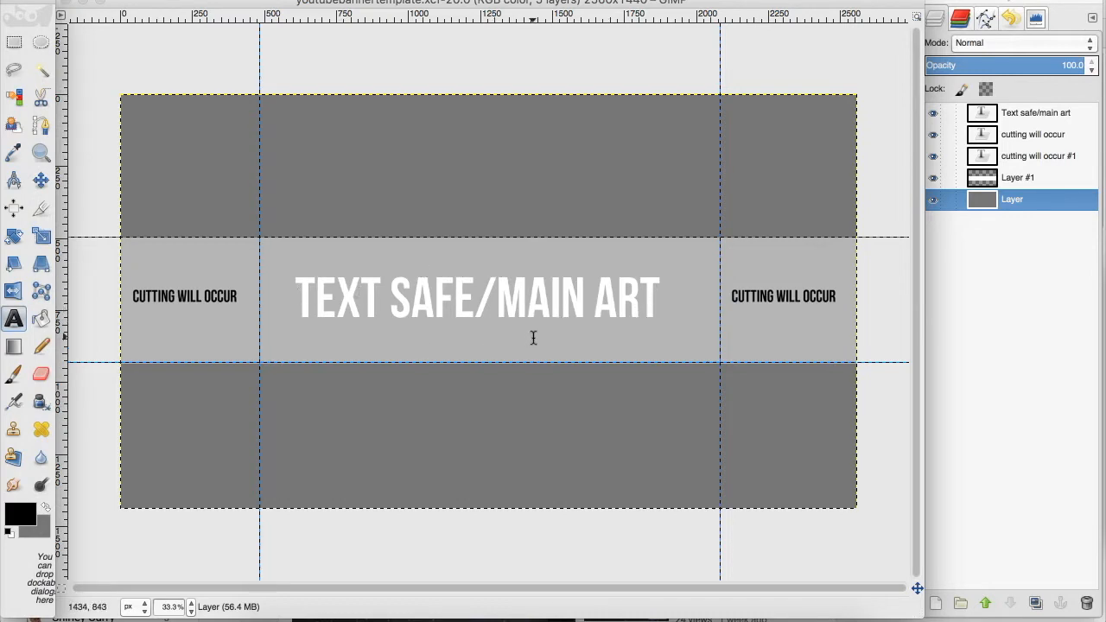
pyautogui.moveTo(117, 245)
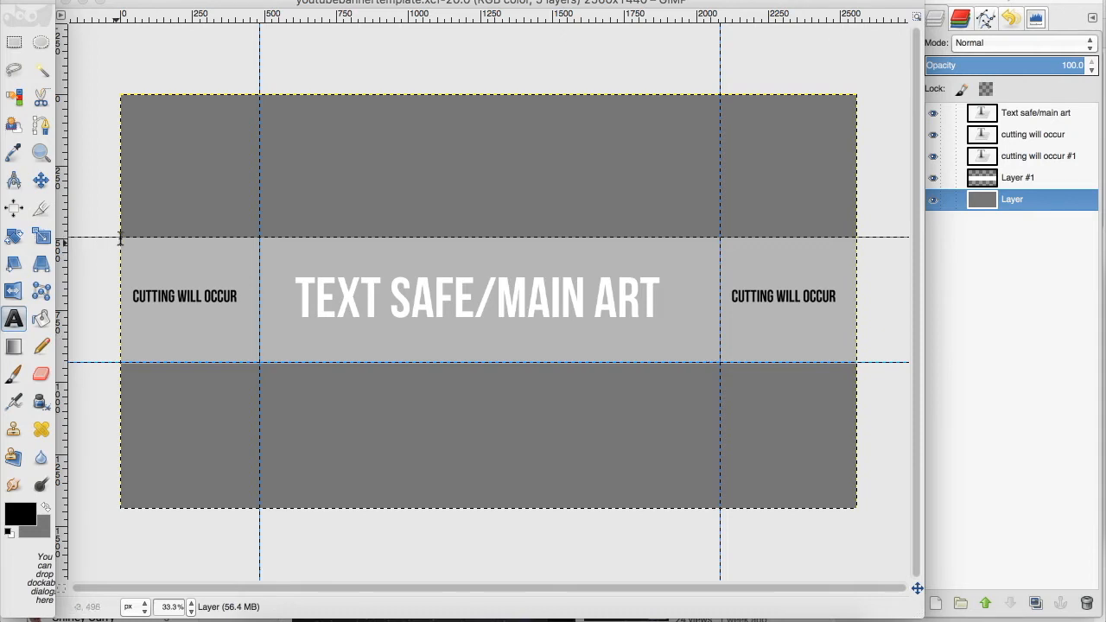
pyautogui.moveTo(146, 262)
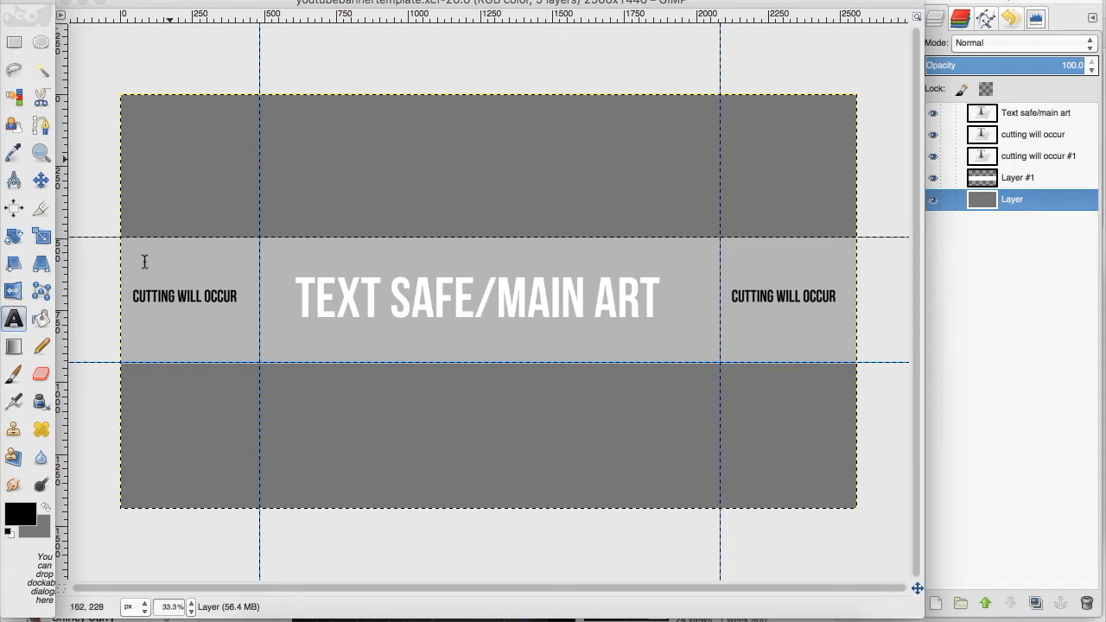
pyautogui.moveTo(158, 247)
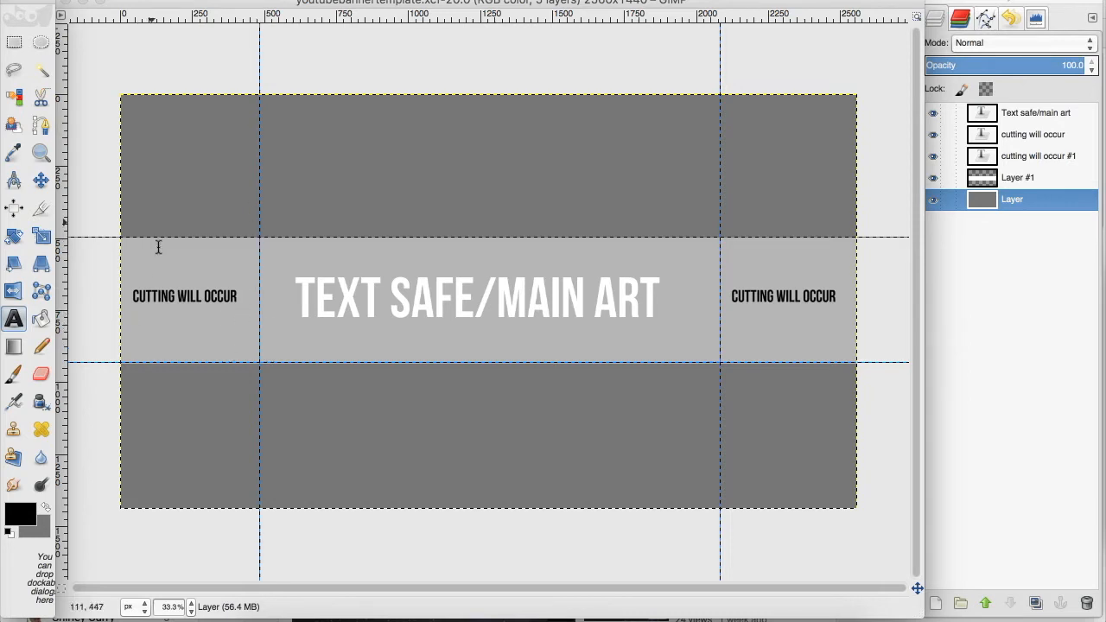
pyautogui.moveTo(193, 352)
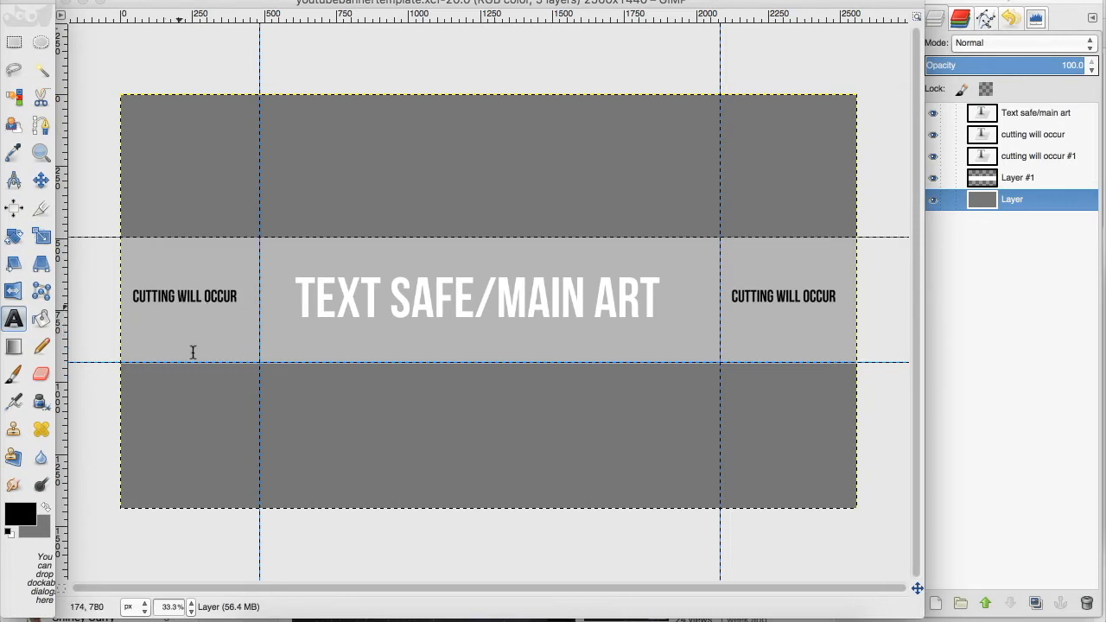
pyautogui.moveTo(590, 113)
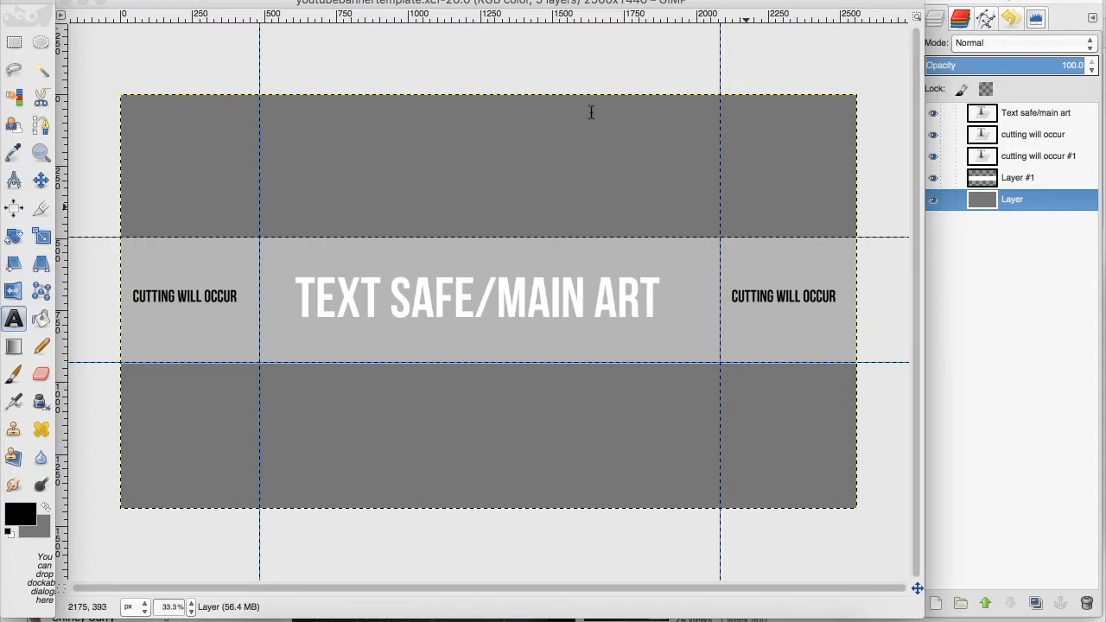
pyautogui.moveTo(847, 186)
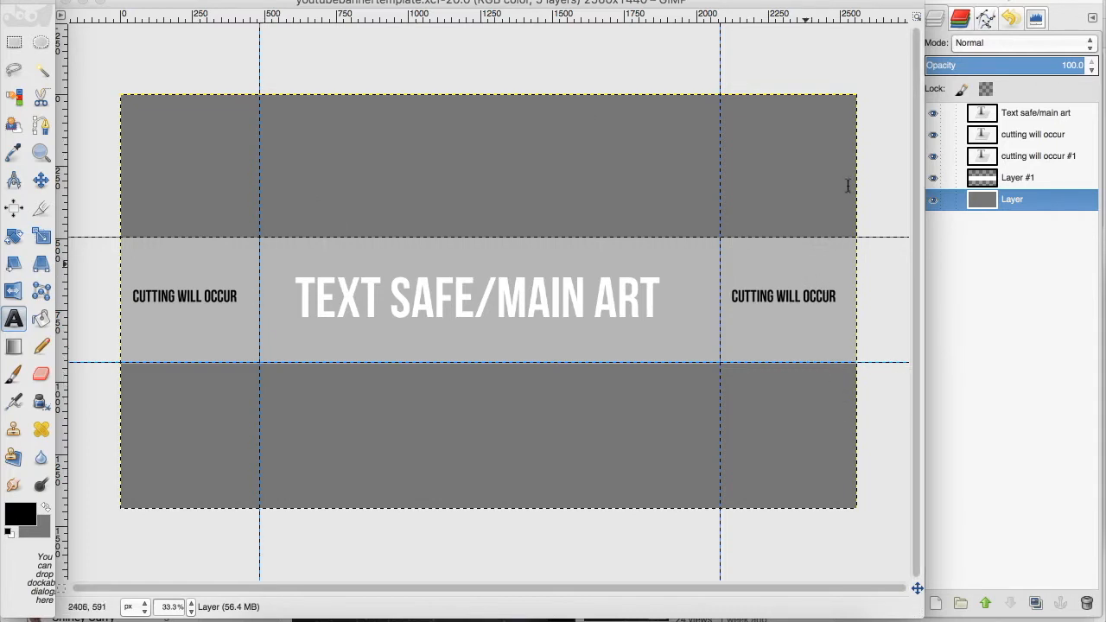
# - Hide the TEXT SAFE/MAIN ART and CUTTING WILL OCCUR label layers, leaving grey zones
pyautogui.click(1035, 112)
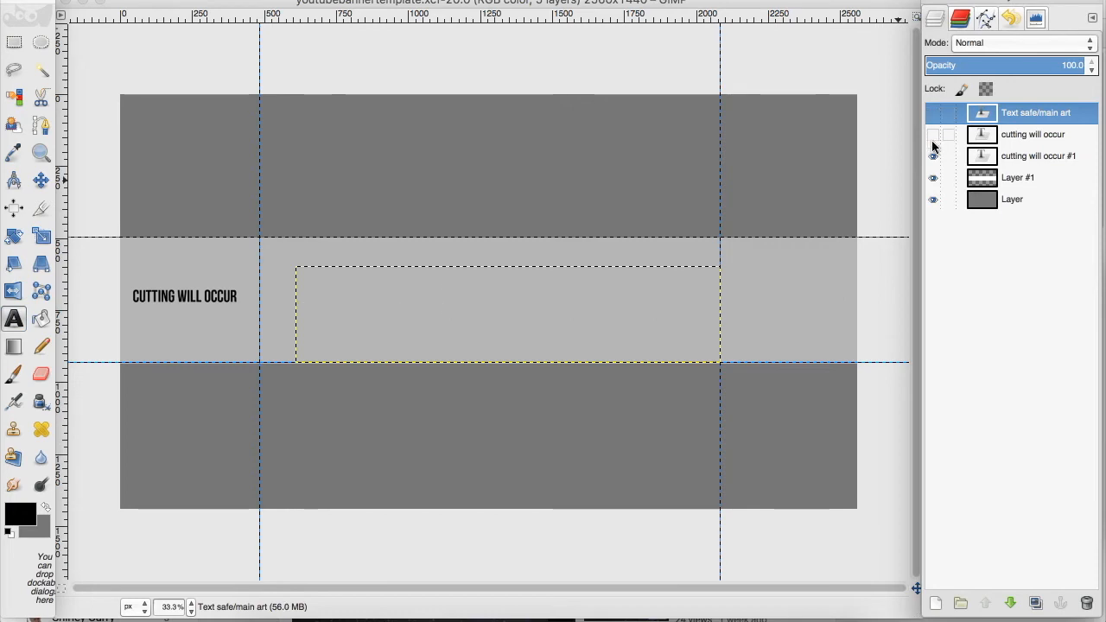
pyautogui.click(934, 134)
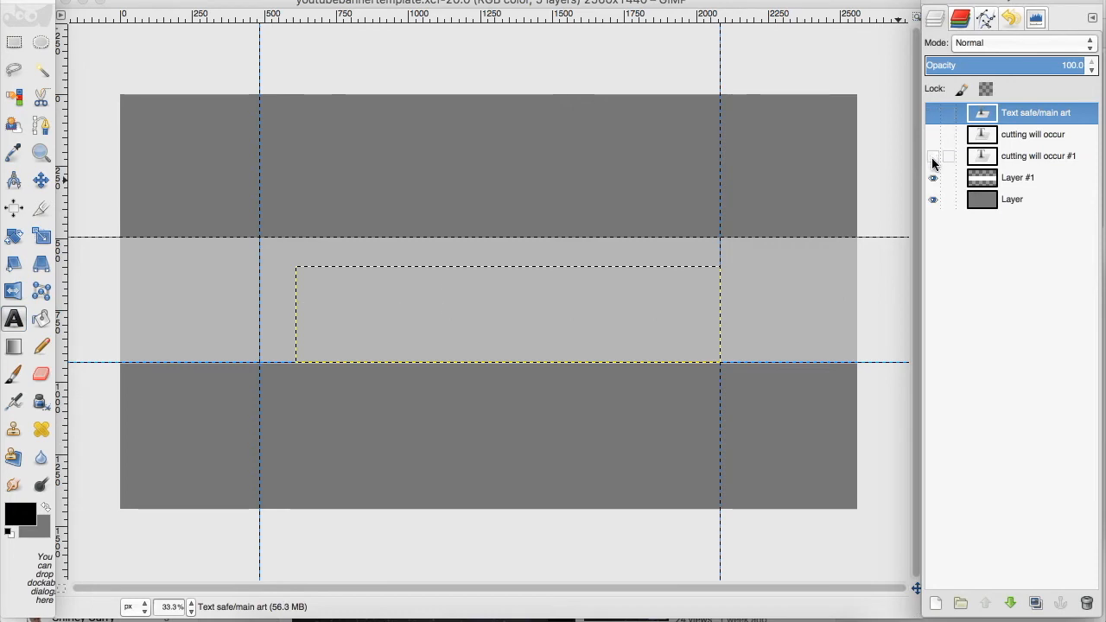
pyautogui.click(13, 319)
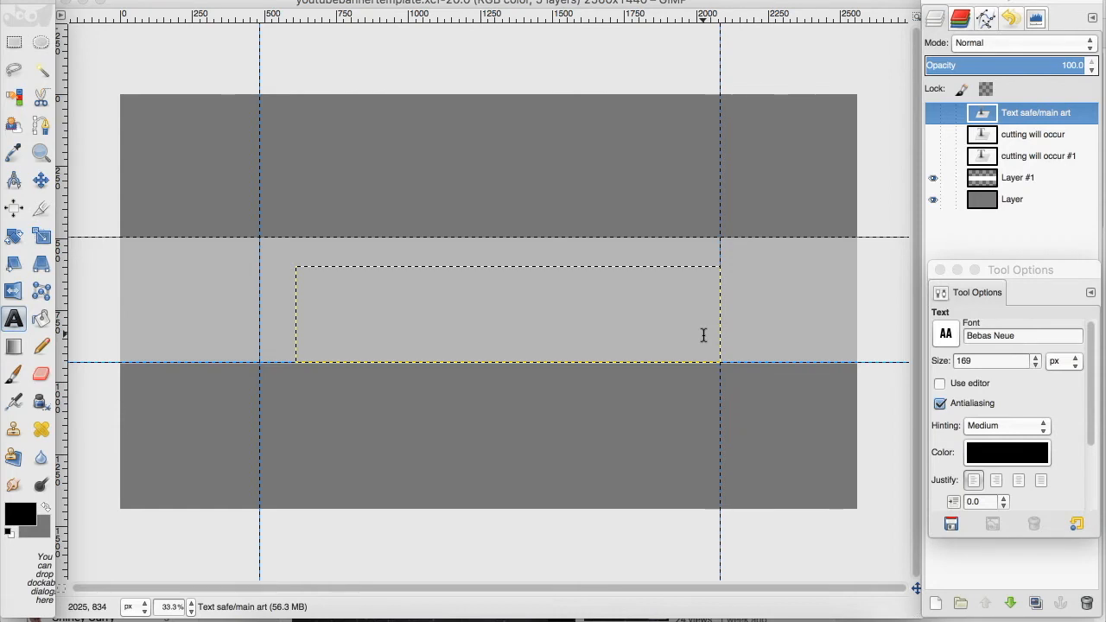
pyautogui.moveTo(999, 336)
pyautogui.write('Basalt')
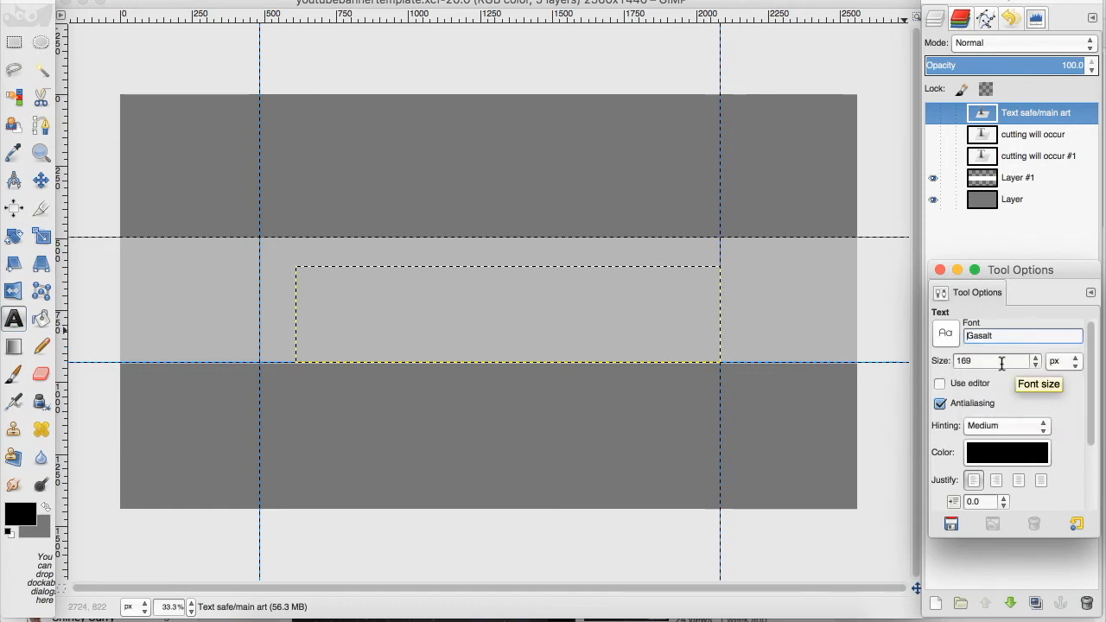
# - Choose Gasalt Heavy from the matching fonts list
pyautogui.click(945, 335)
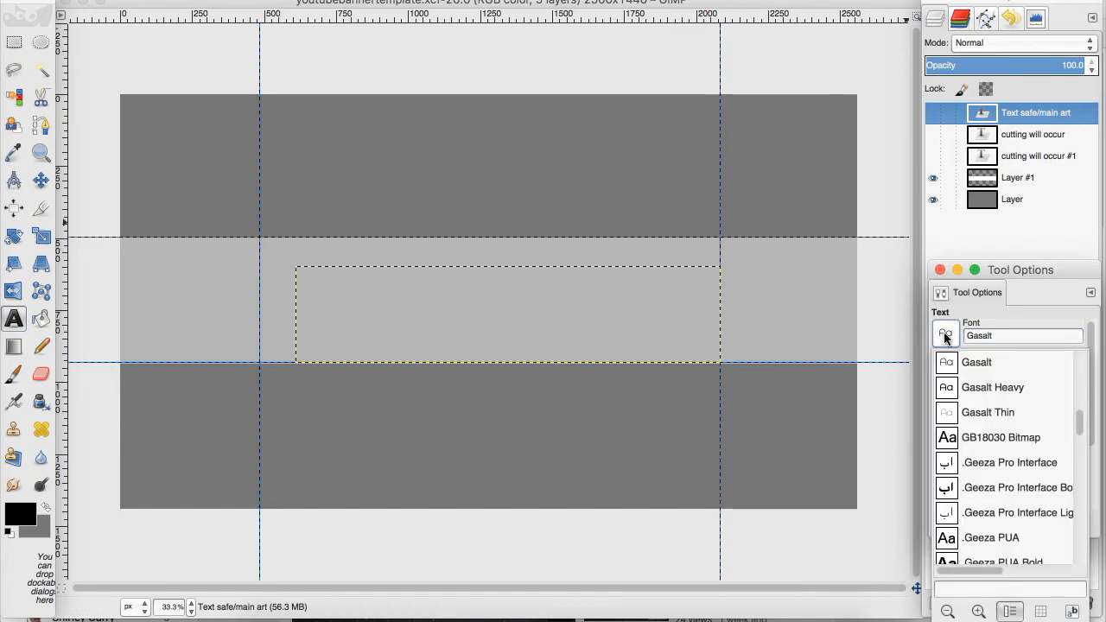
pyautogui.click(992, 387)
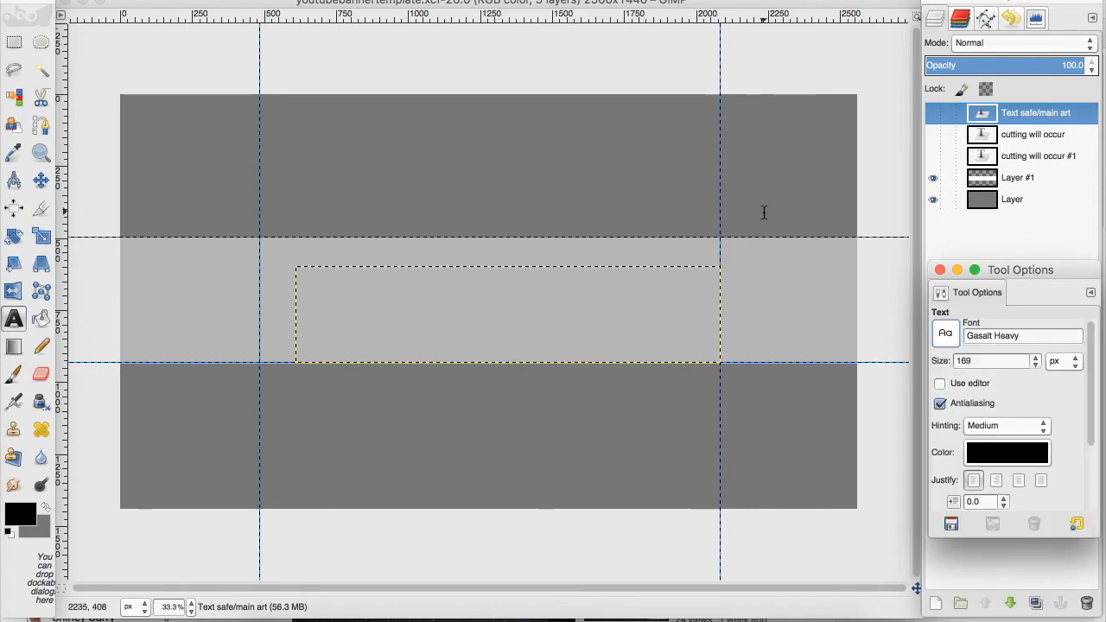
pyautogui.moveTo(283, 244)
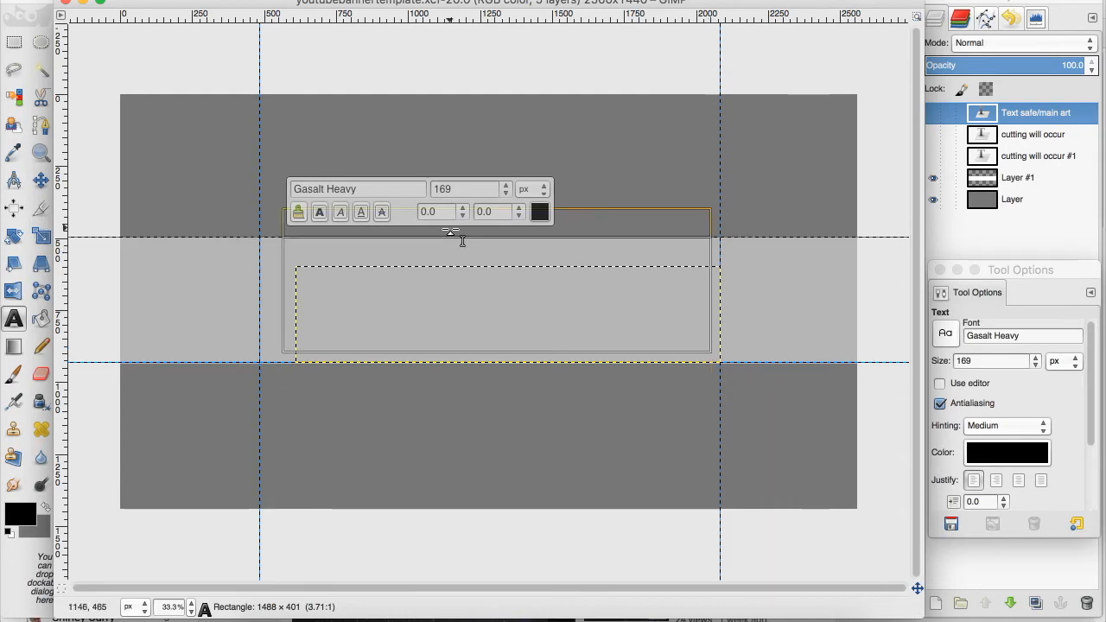
# - Type 'GuruGal' and raise its font size to 370 px
pyautogui.write('G')
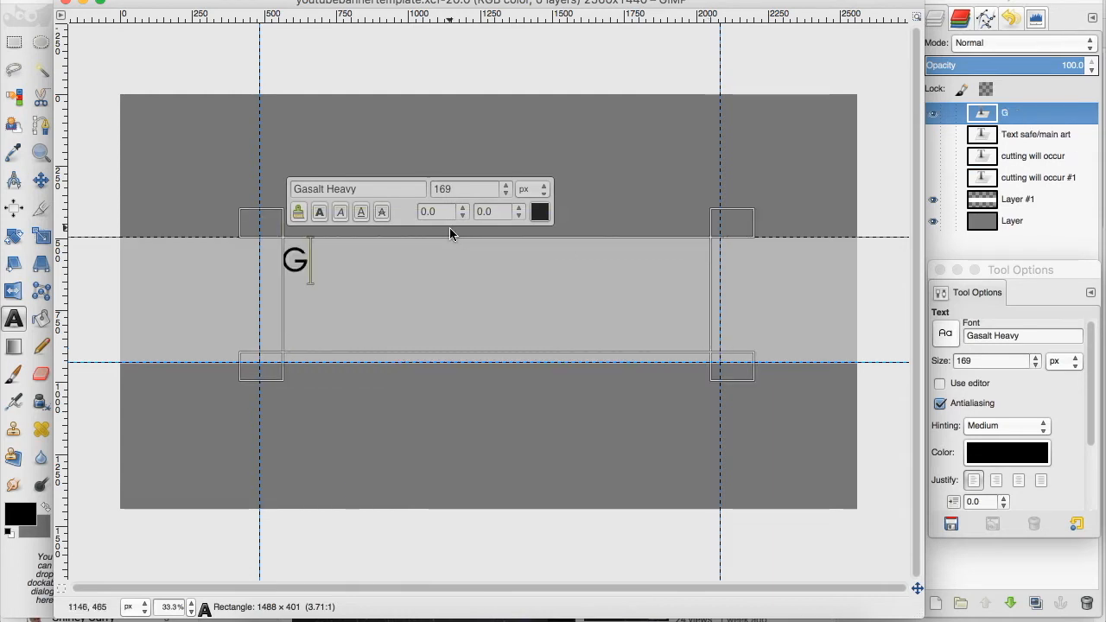
pyautogui.write('uruGal')
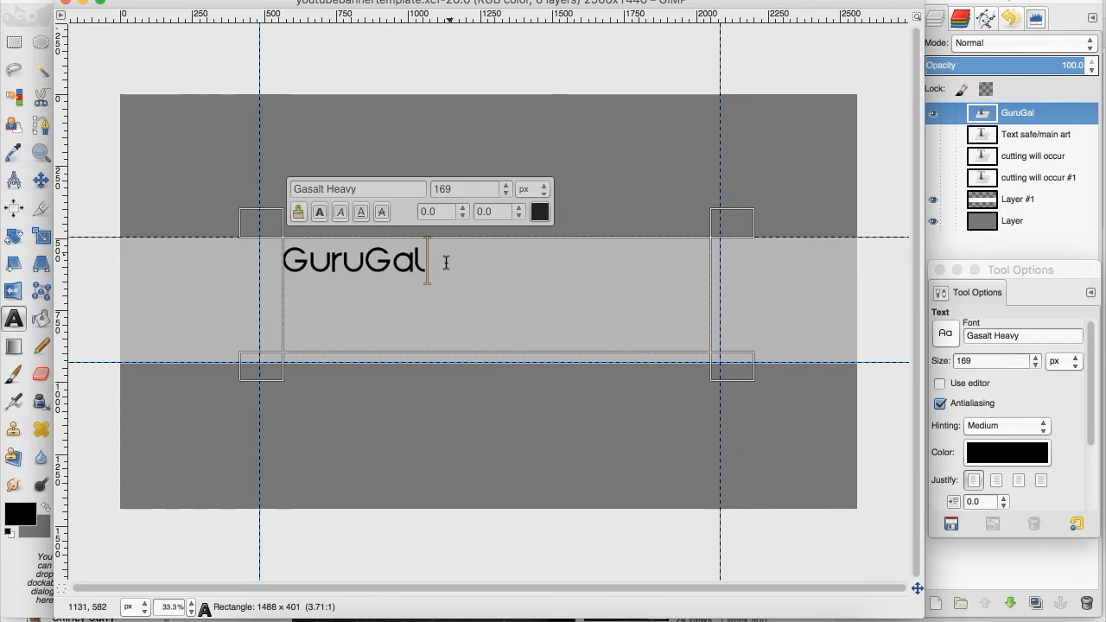
pyautogui.click(1038, 356)
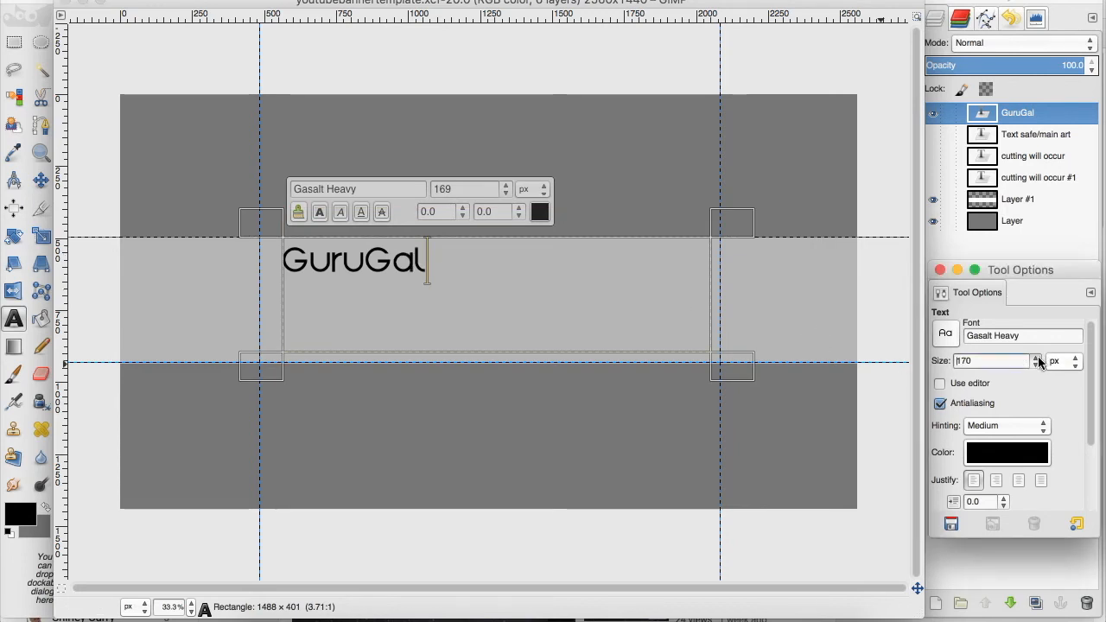
pyautogui.click(1039, 357)
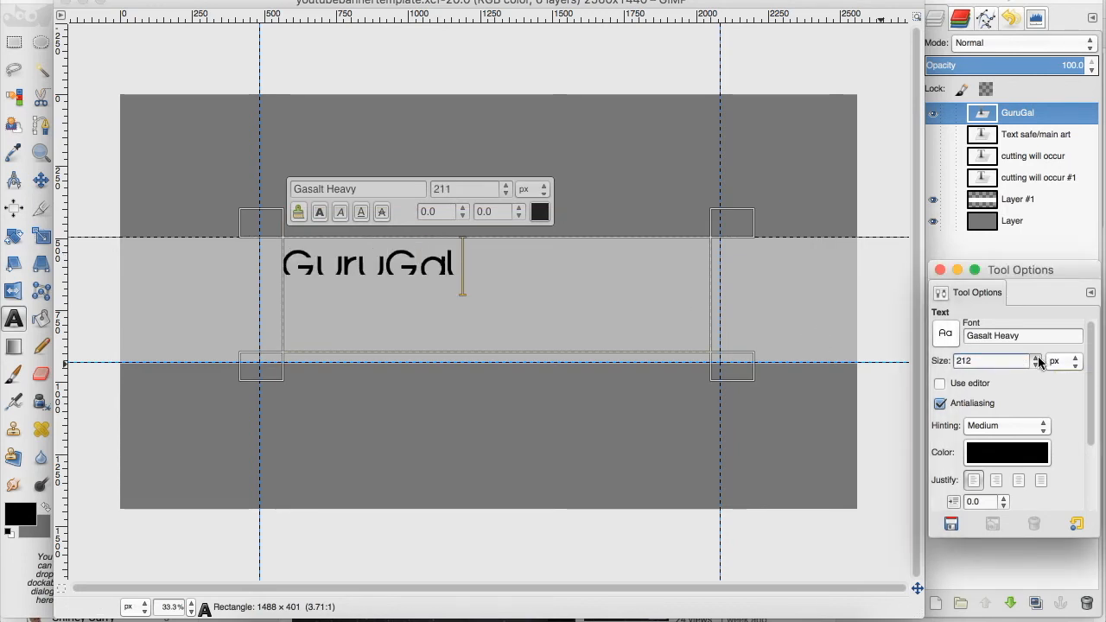
pyautogui.click(1038, 357)
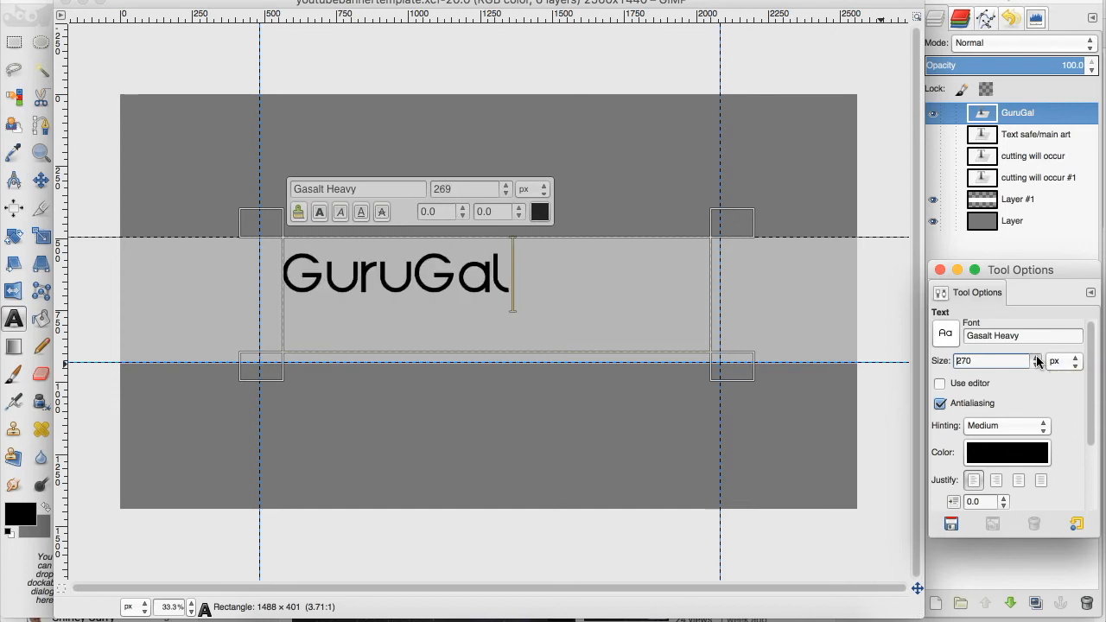
pyautogui.click(1037, 357)
pyautogui.write('370')
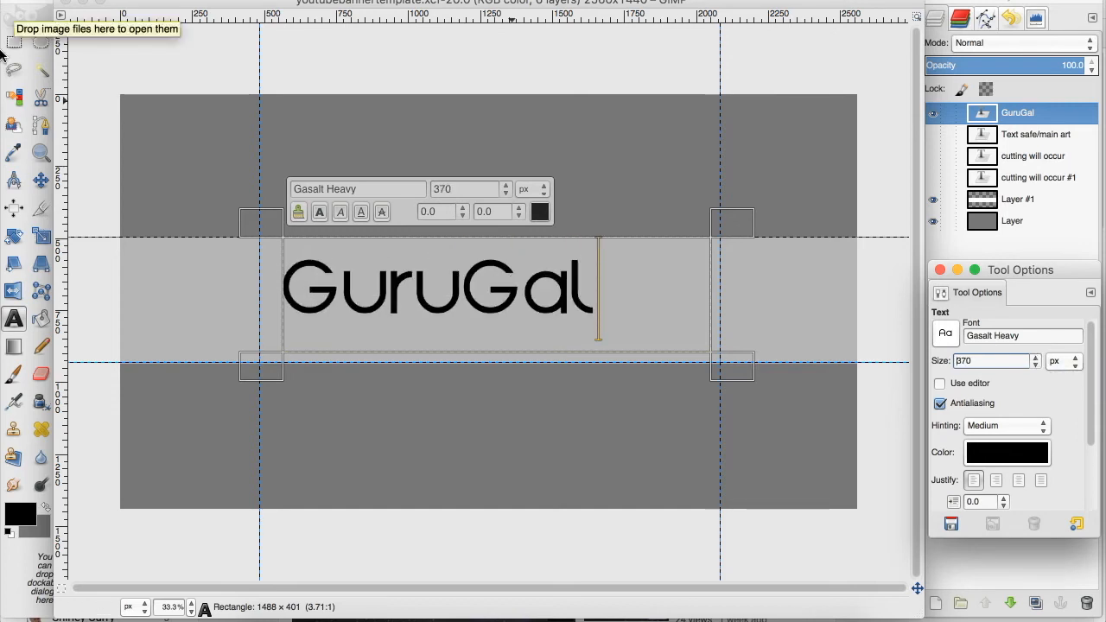
pyautogui.click(41, 180)
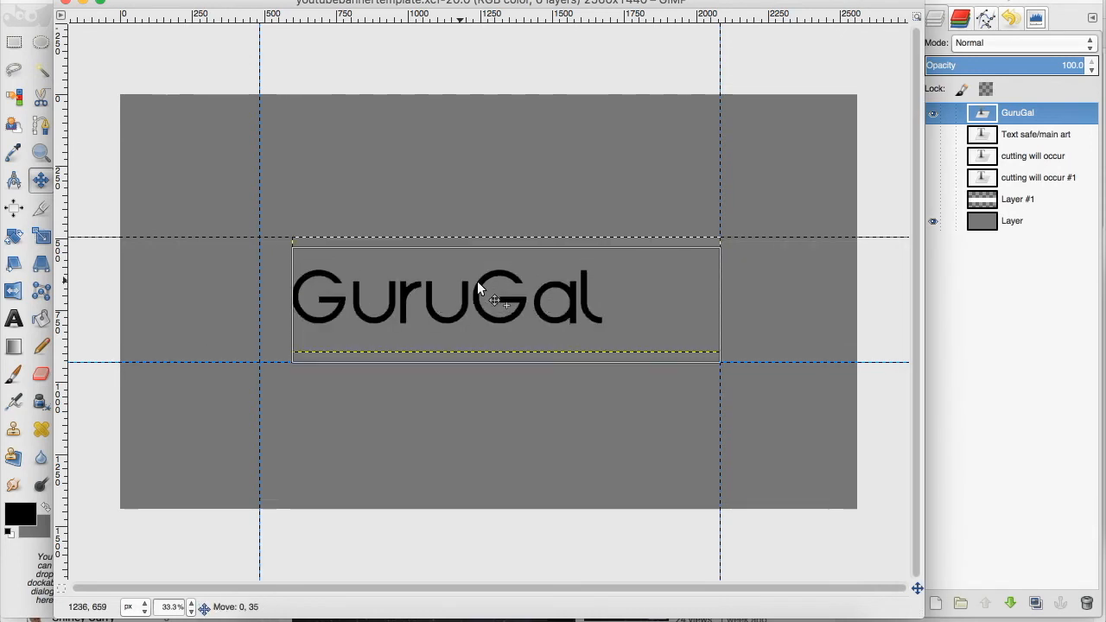
# - Toggle off the Layer #1 template overlay
pyautogui.click(1012, 220)
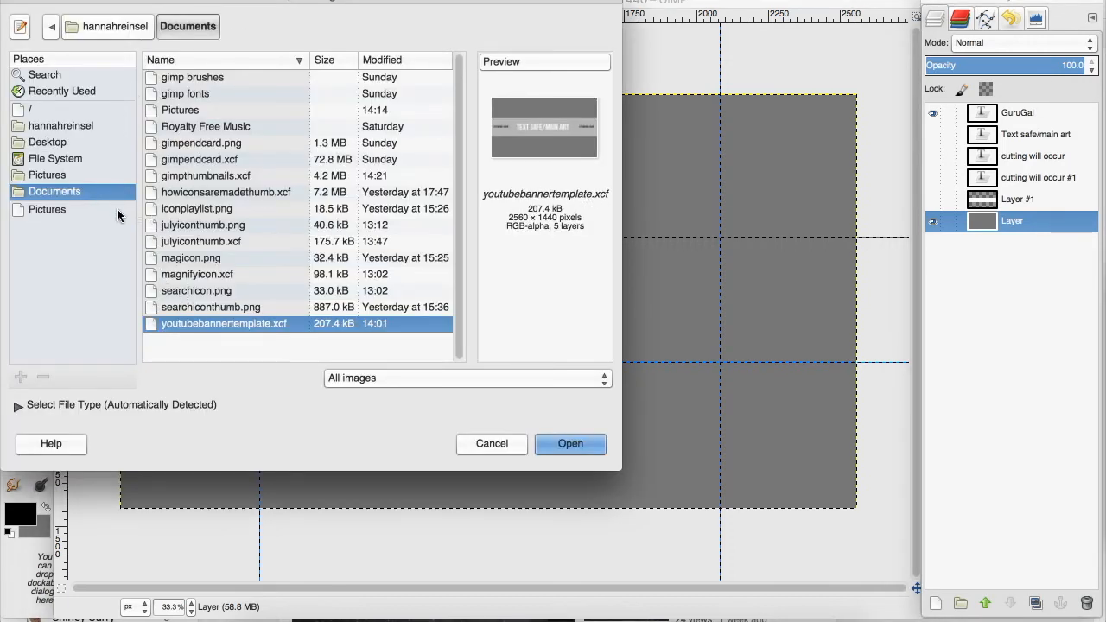
# - Open mainspacebackk.jpg from Pictures as a new layer
pyautogui.click(47, 210)
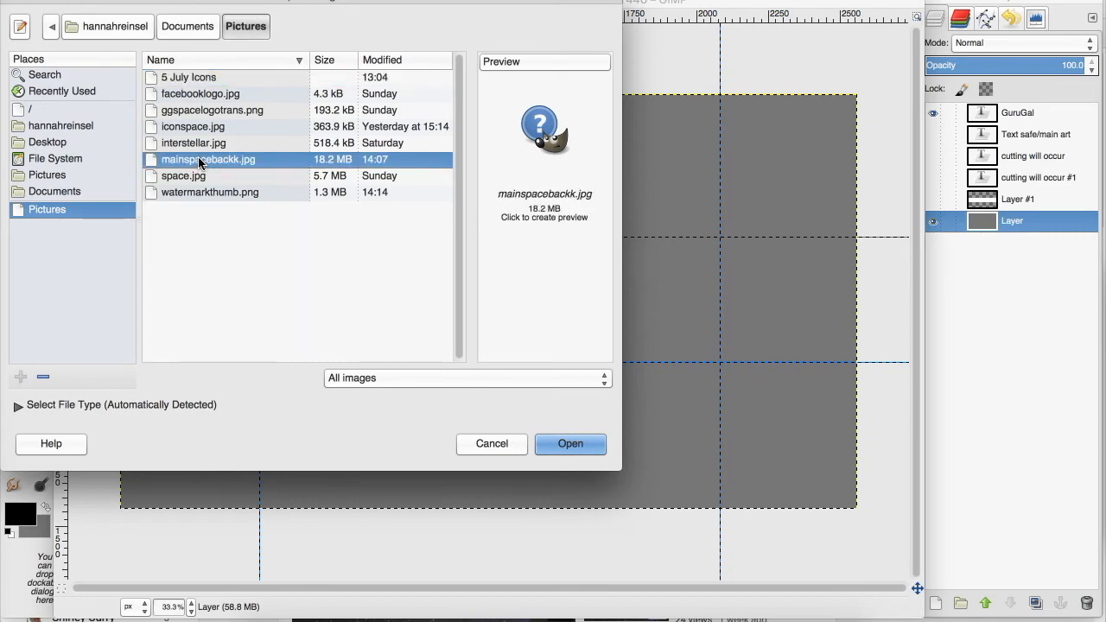
pyautogui.click(570, 443)
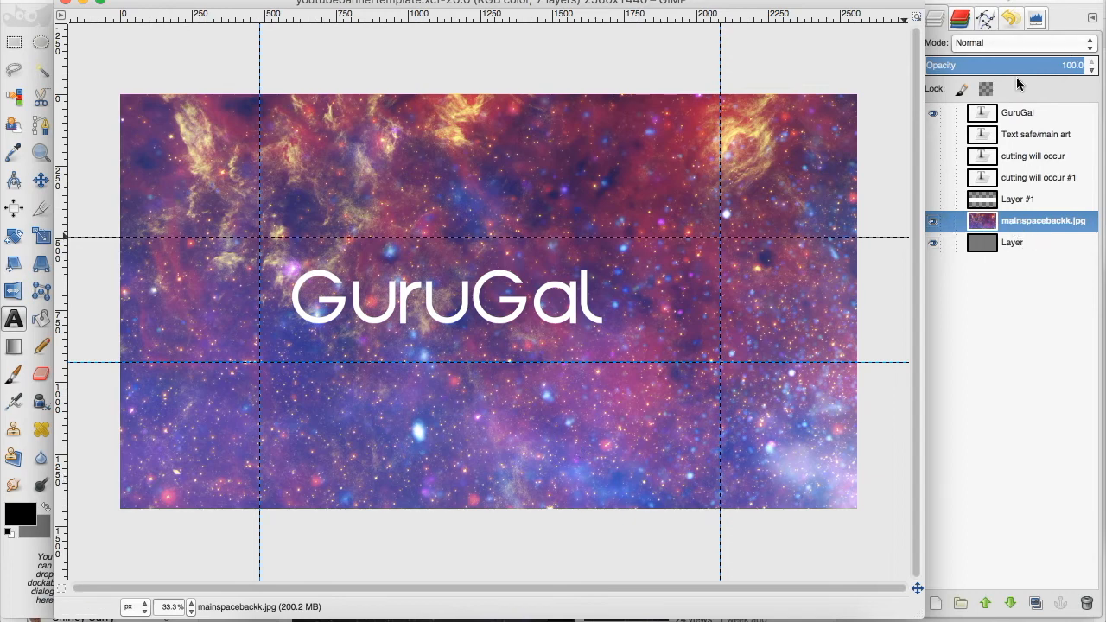
# - Set the mainspacebackk.jpg layer opacity to about 63.4
pyautogui.moveTo(1071, 65); pyautogui.dragTo(1003, 64)
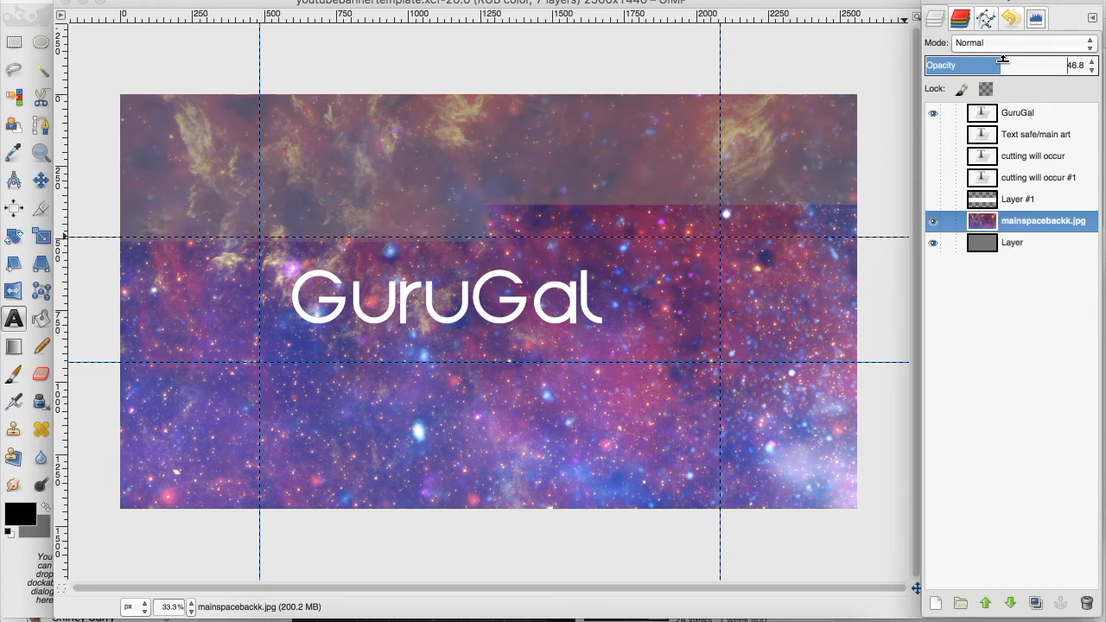
pyautogui.moveTo(998, 65); pyautogui.dragTo(1025, 65)
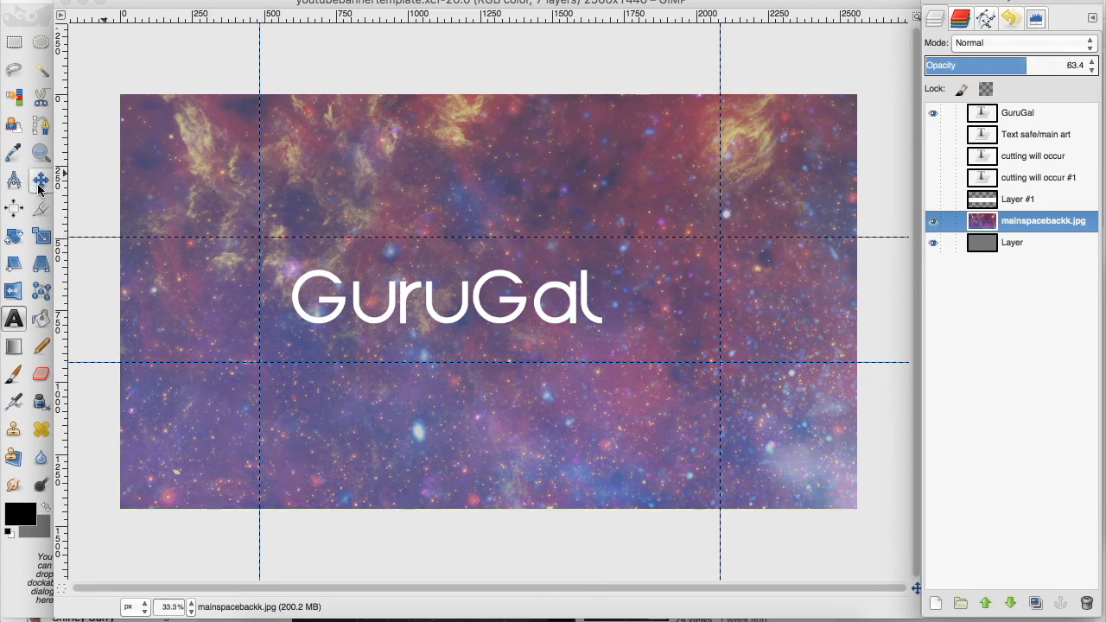
pyautogui.click(1017, 112)
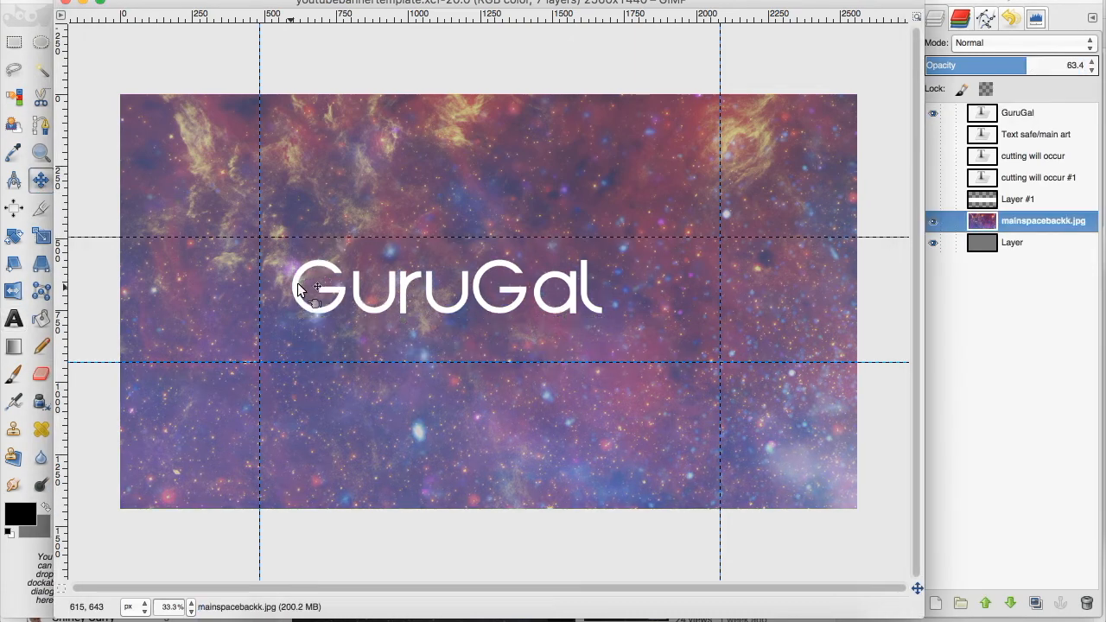
# - Pick a font for the 'create your own universe' subtitle text layer
pyautogui.click(14, 319)
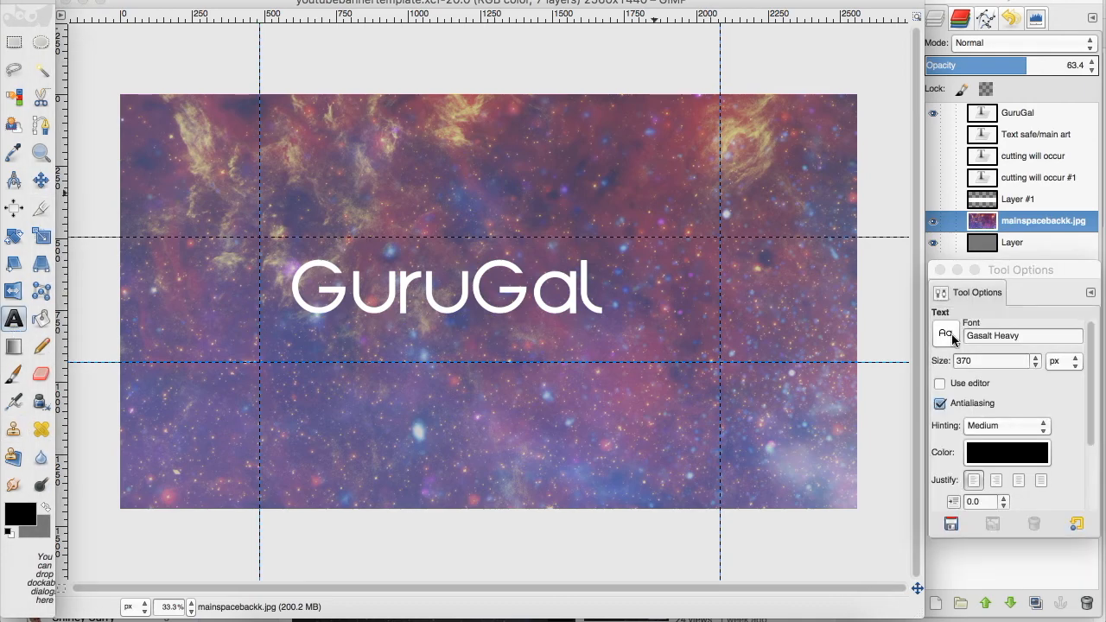
pyautogui.click(1042, 336)
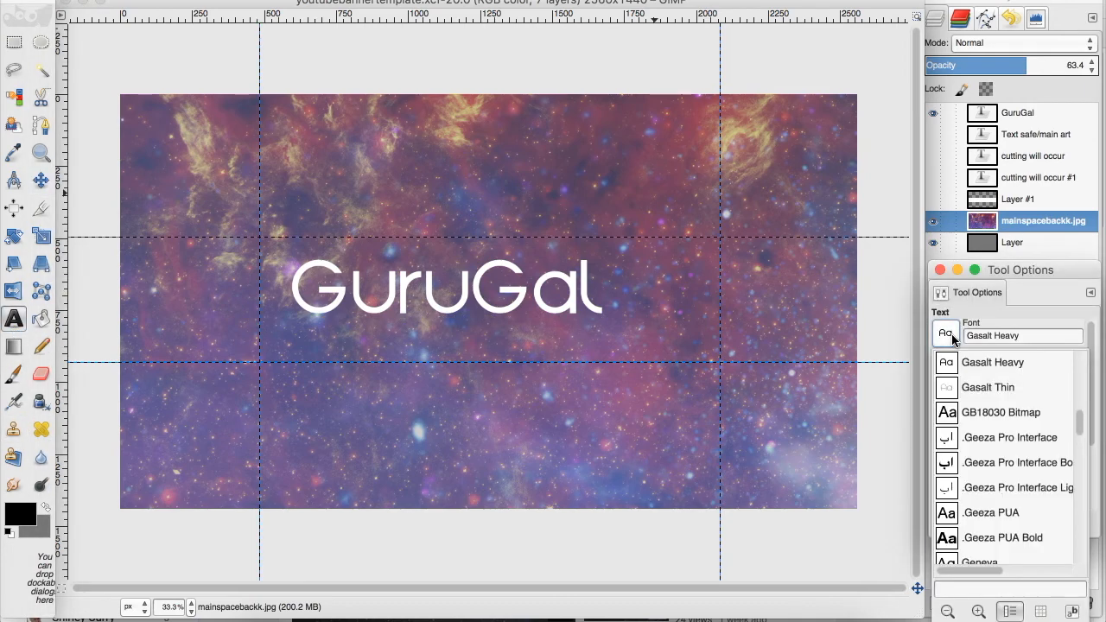
pyautogui.scroll(-3)
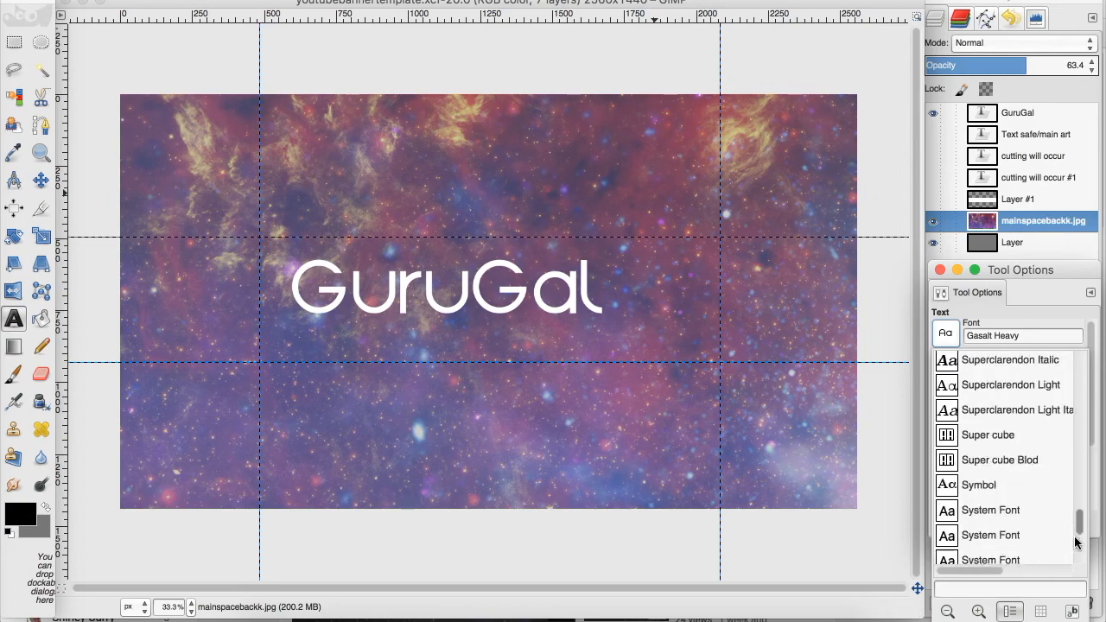
pyautogui.click(946, 334)
pyautogui.write('create your own universe')
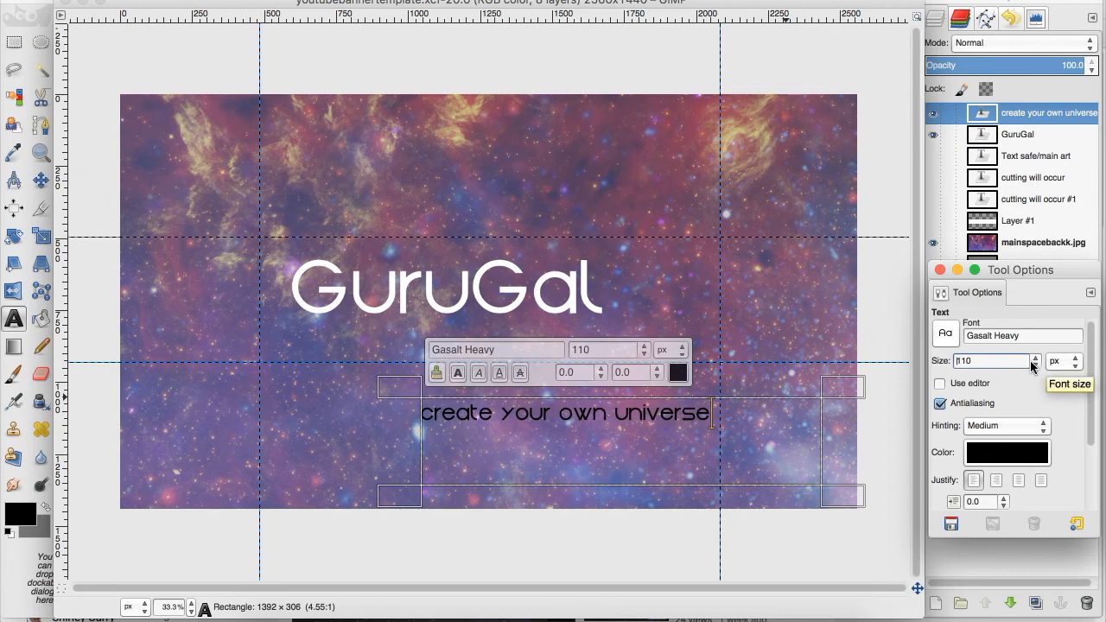
# - Drag the 'create your own universe' layer up just under GuruGal
pyautogui.click(40, 179)
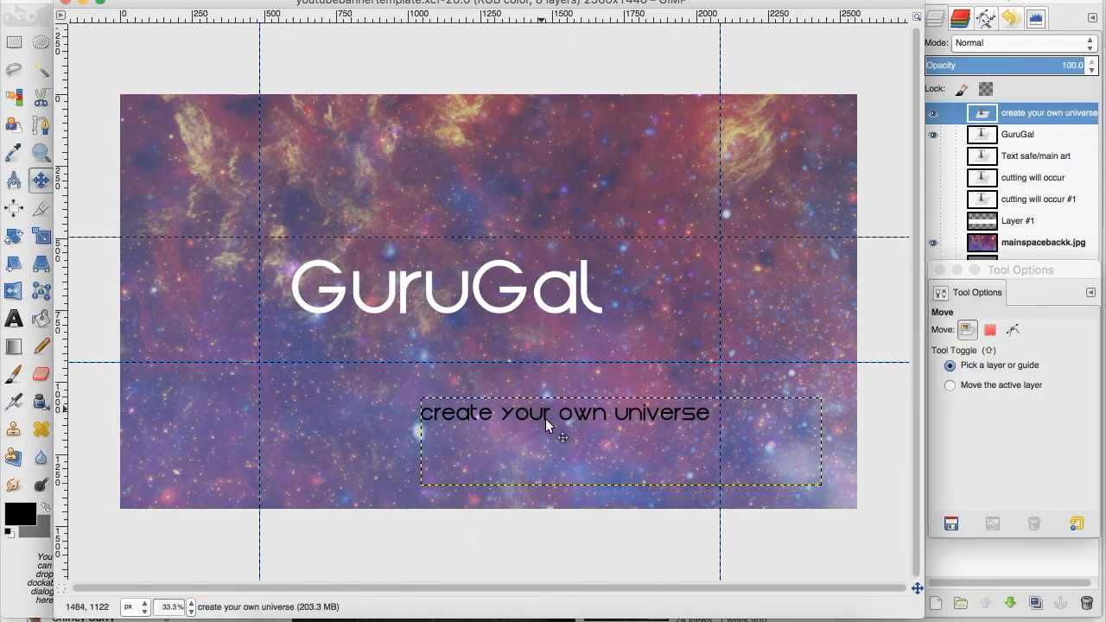
pyautogui.moveTo(562, 436); pyautogui.dragTo(561, 363)
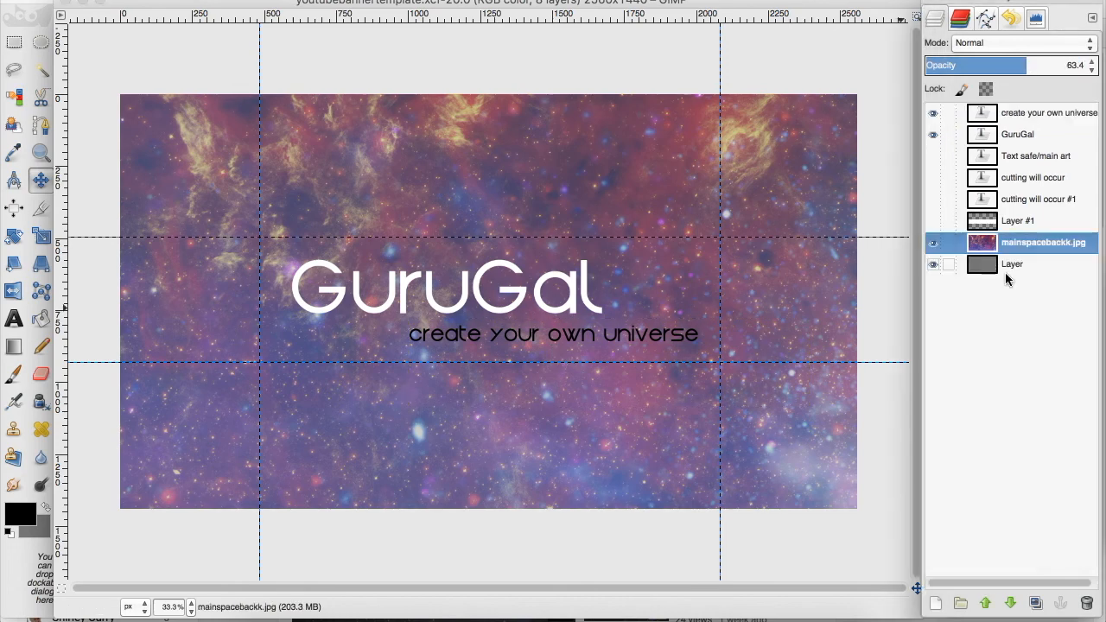
pyautogui.click(933, 265)
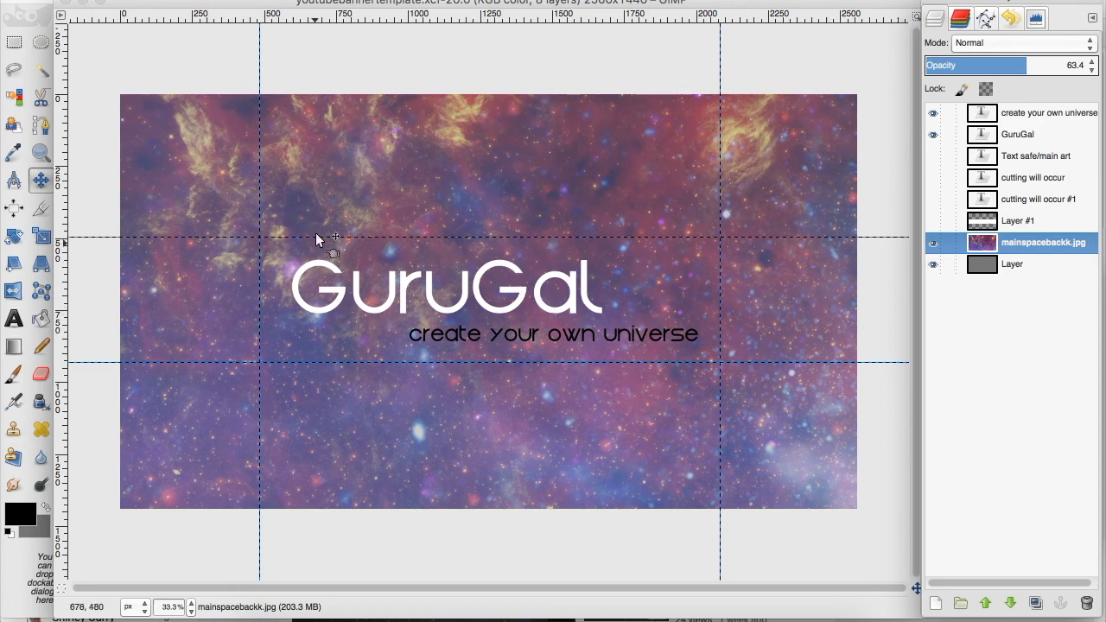
pyautogui.moveTo(386, 350)
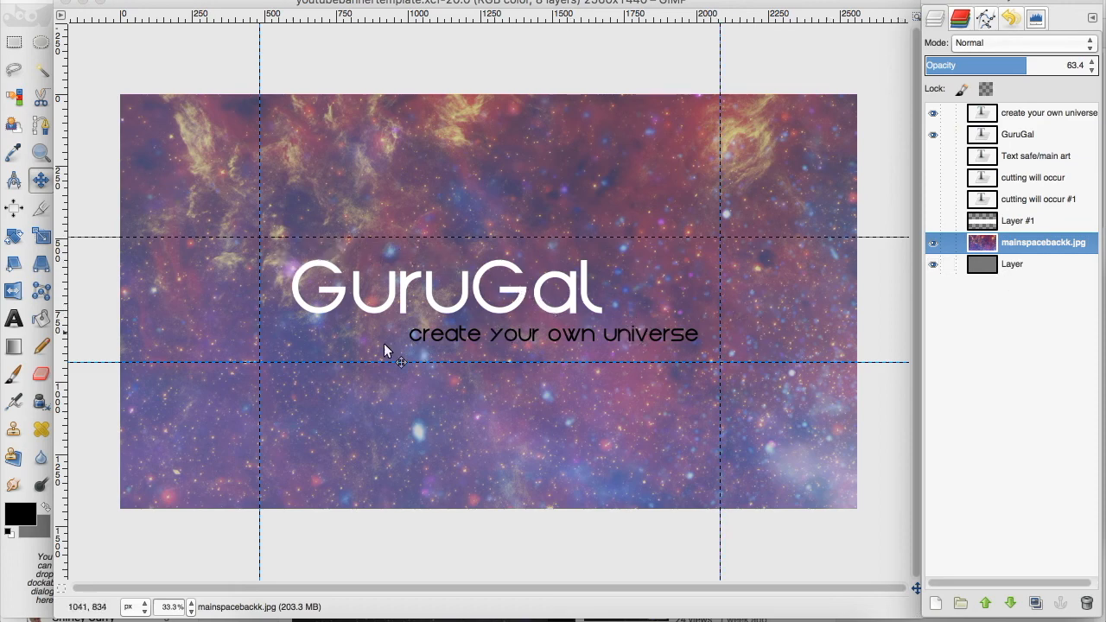
pyautogui.moveTo(192, 275)
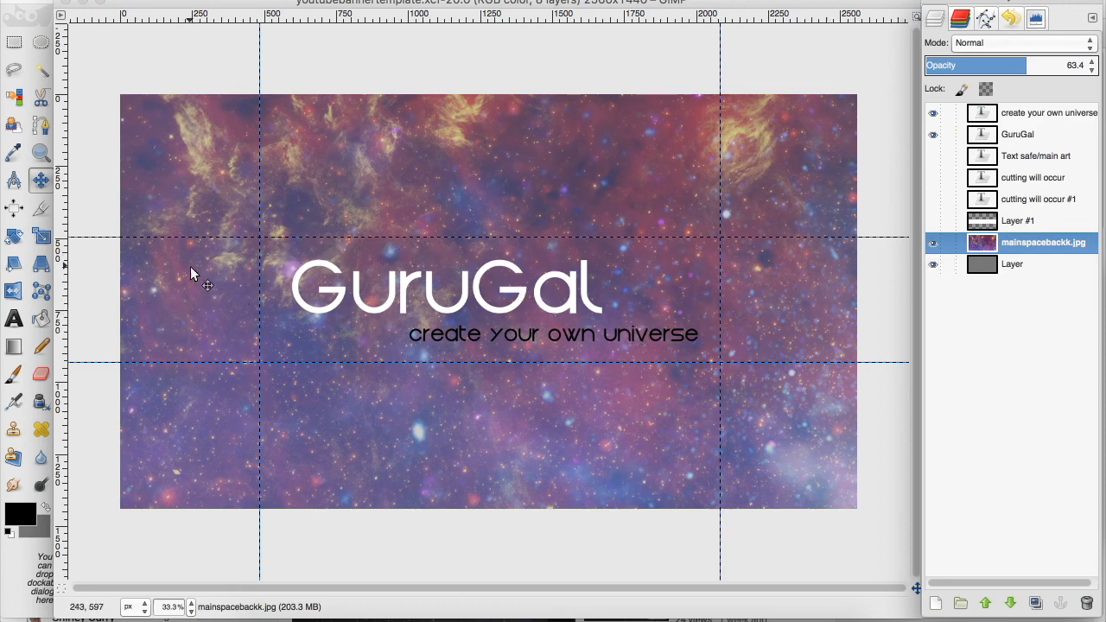